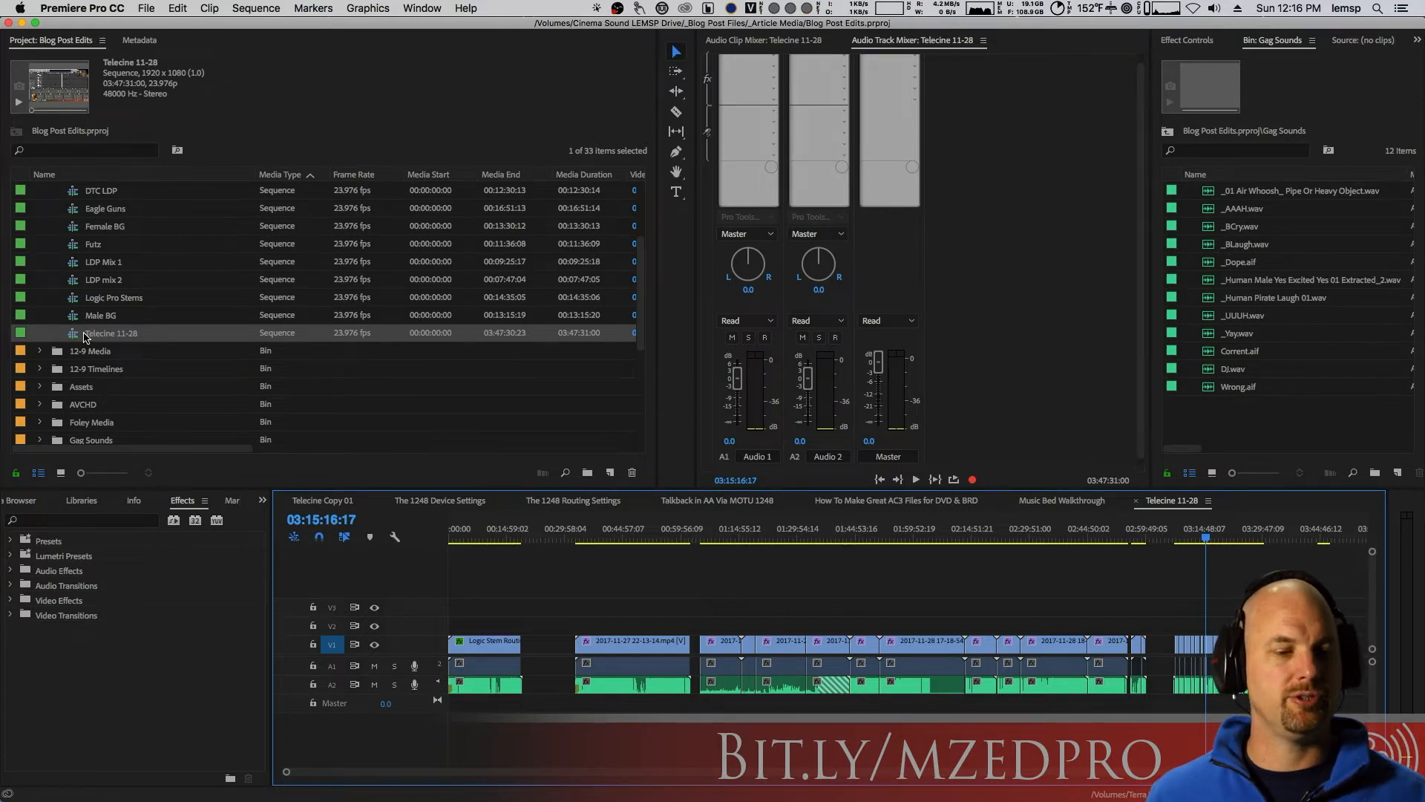
pyautogui.doubleClick(111, 333)
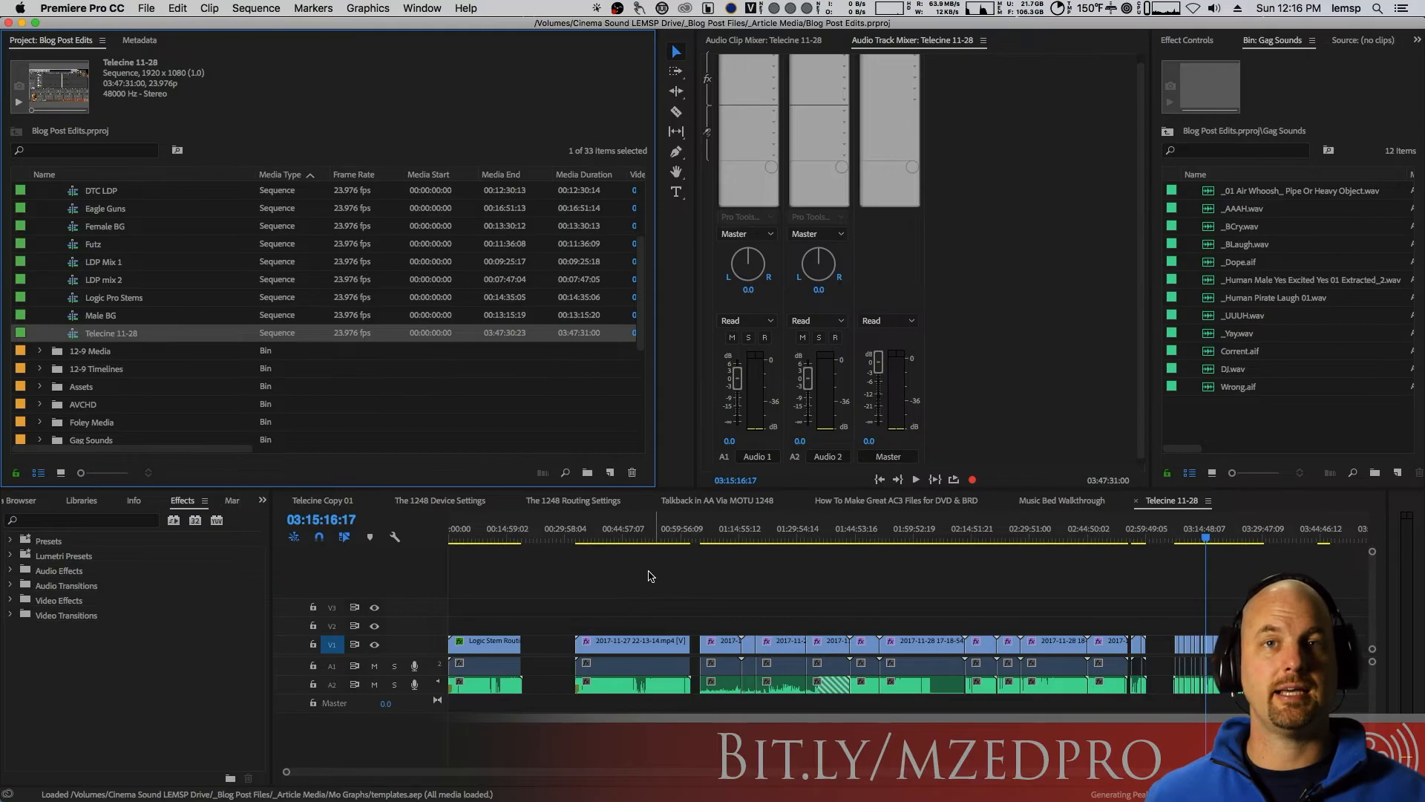
pyautogui.moveTo(600, 607)
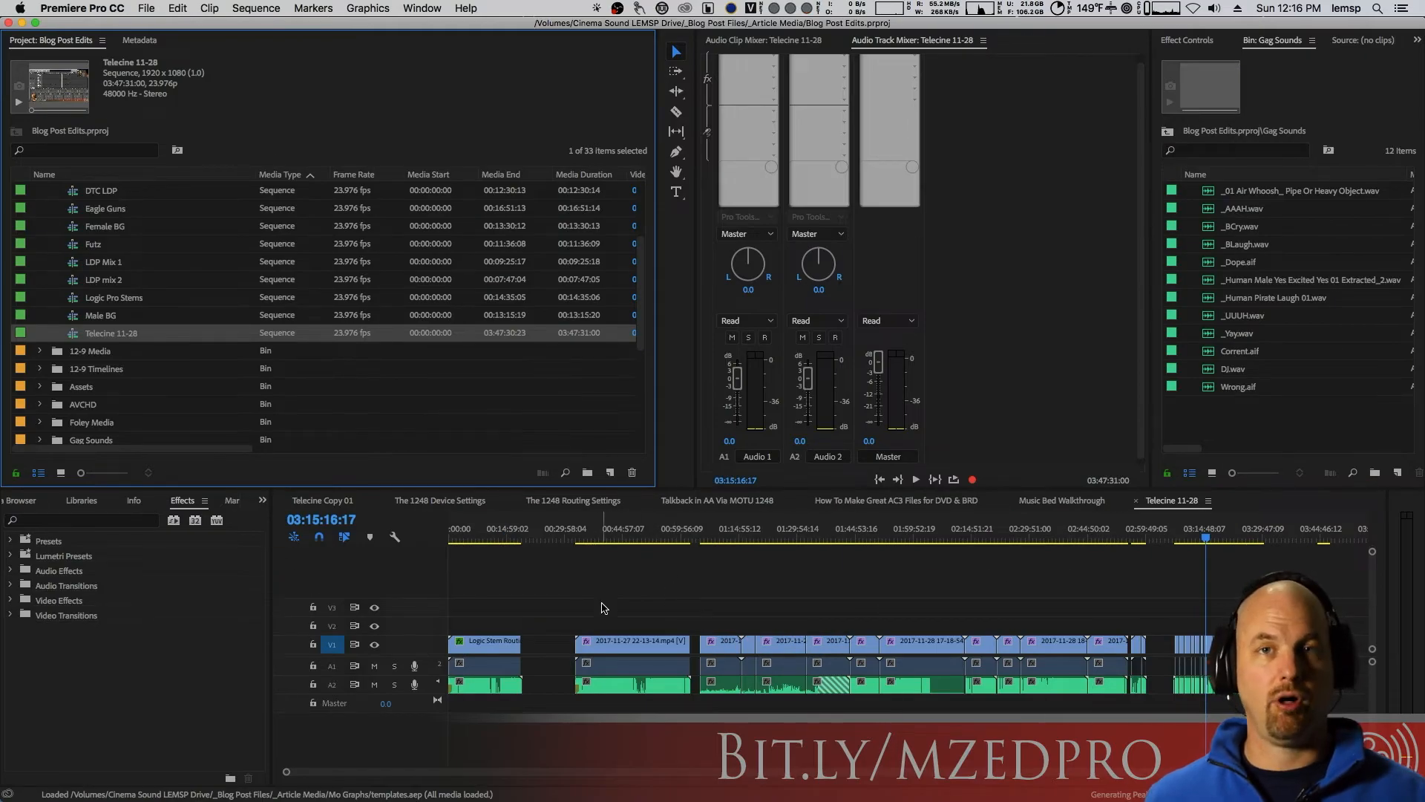
pyautogui.click(631, 641)
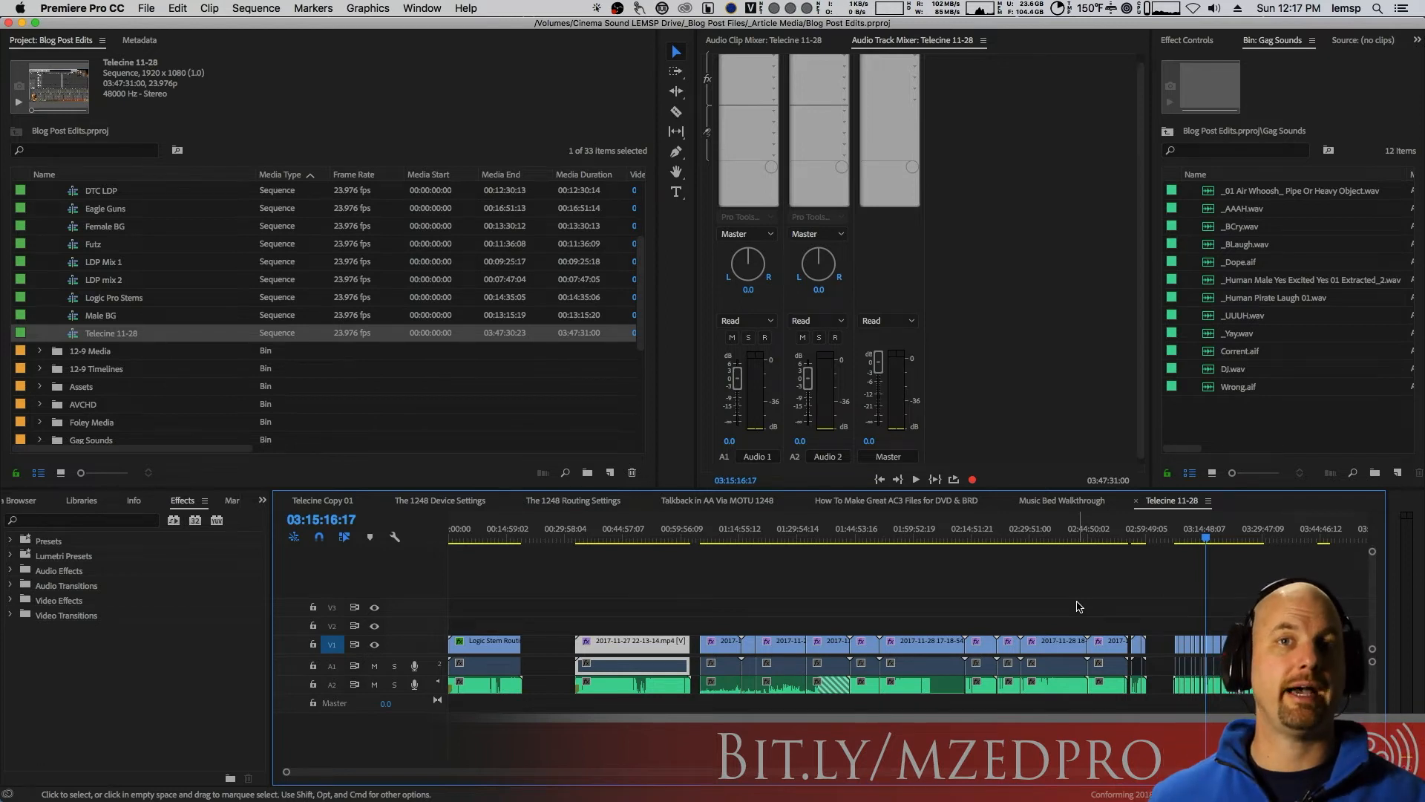
pyautogui.click(754, 537)
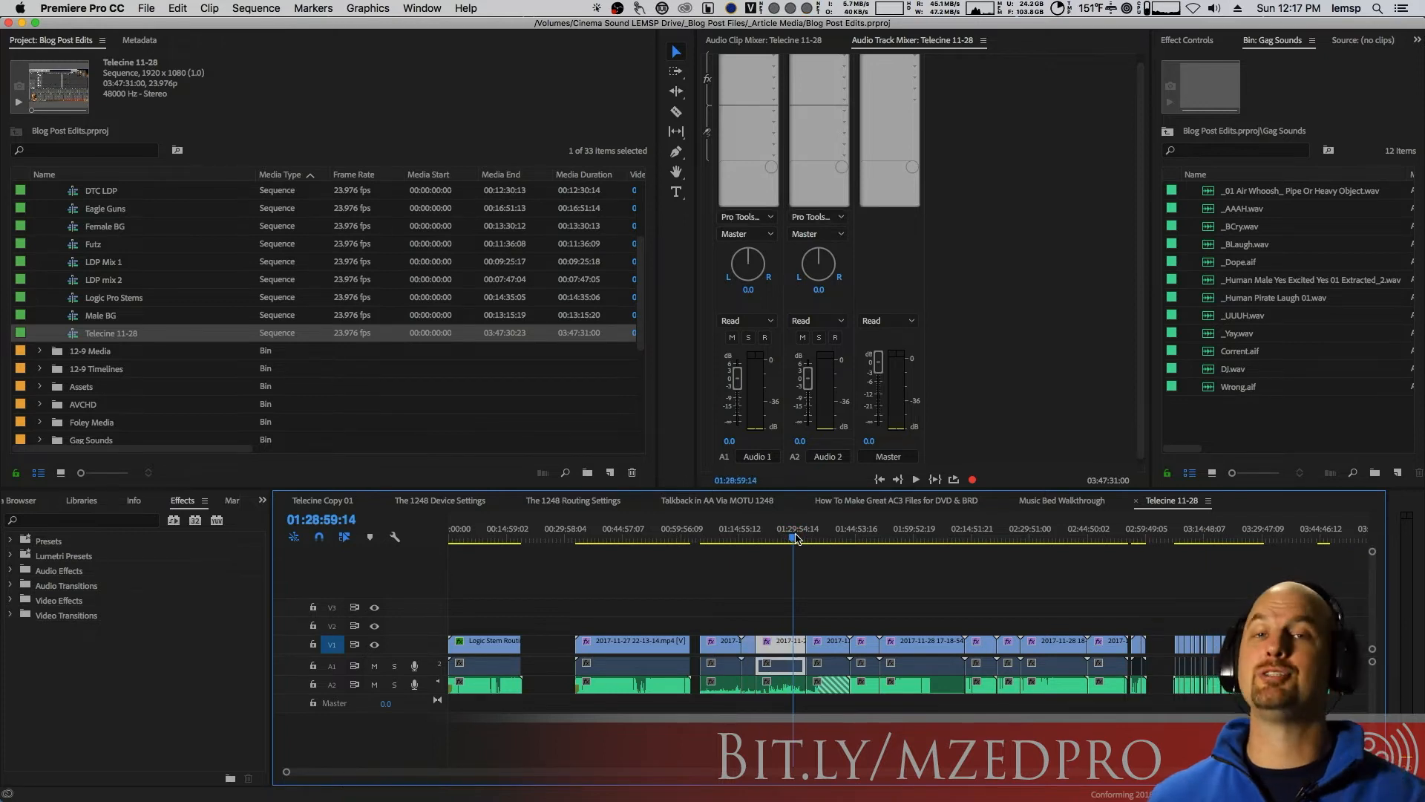
pyautogui.click(855, 568)
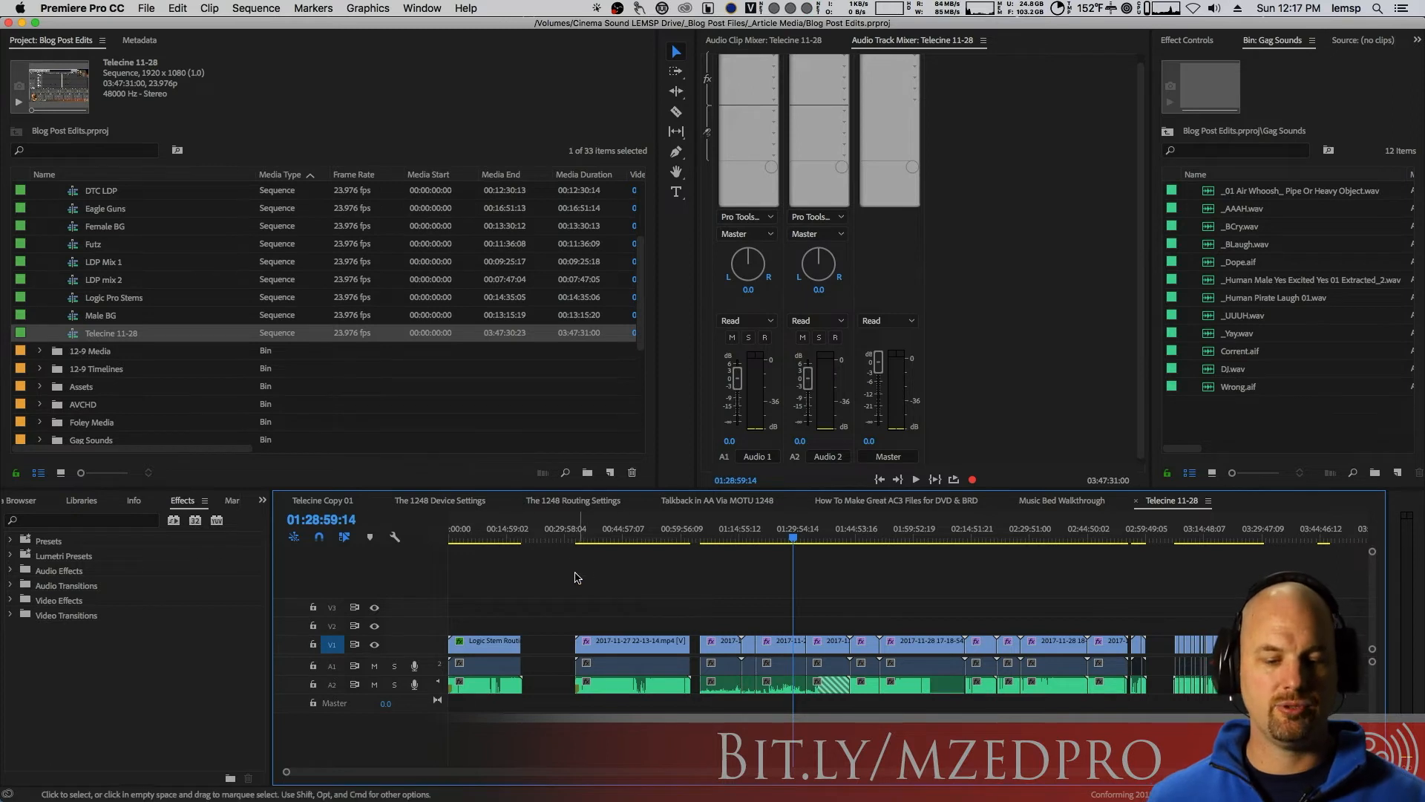
pyautogui.moveTo(634, 579)
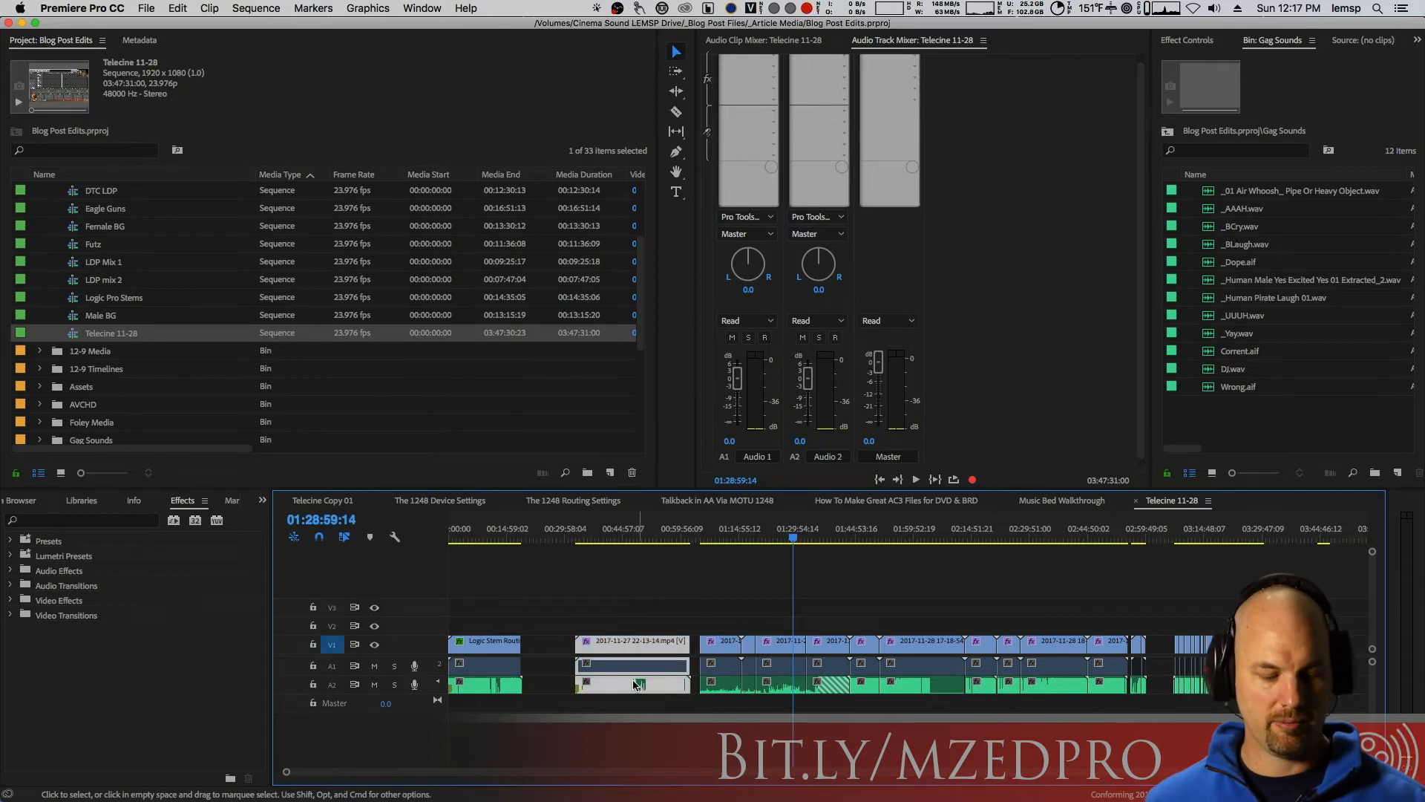
pyautogui.click(623, 651)
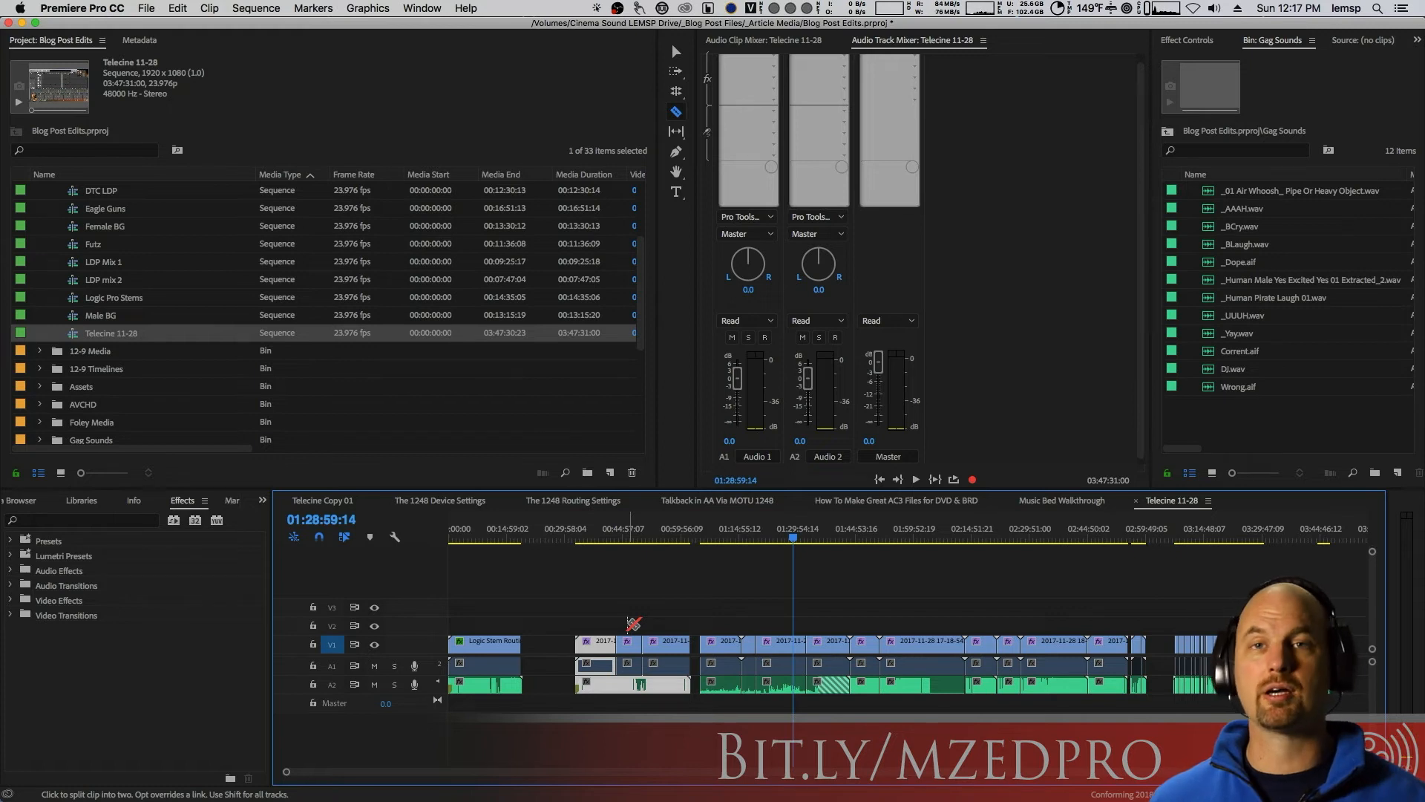
pyautogui.moveTo(714, 607)
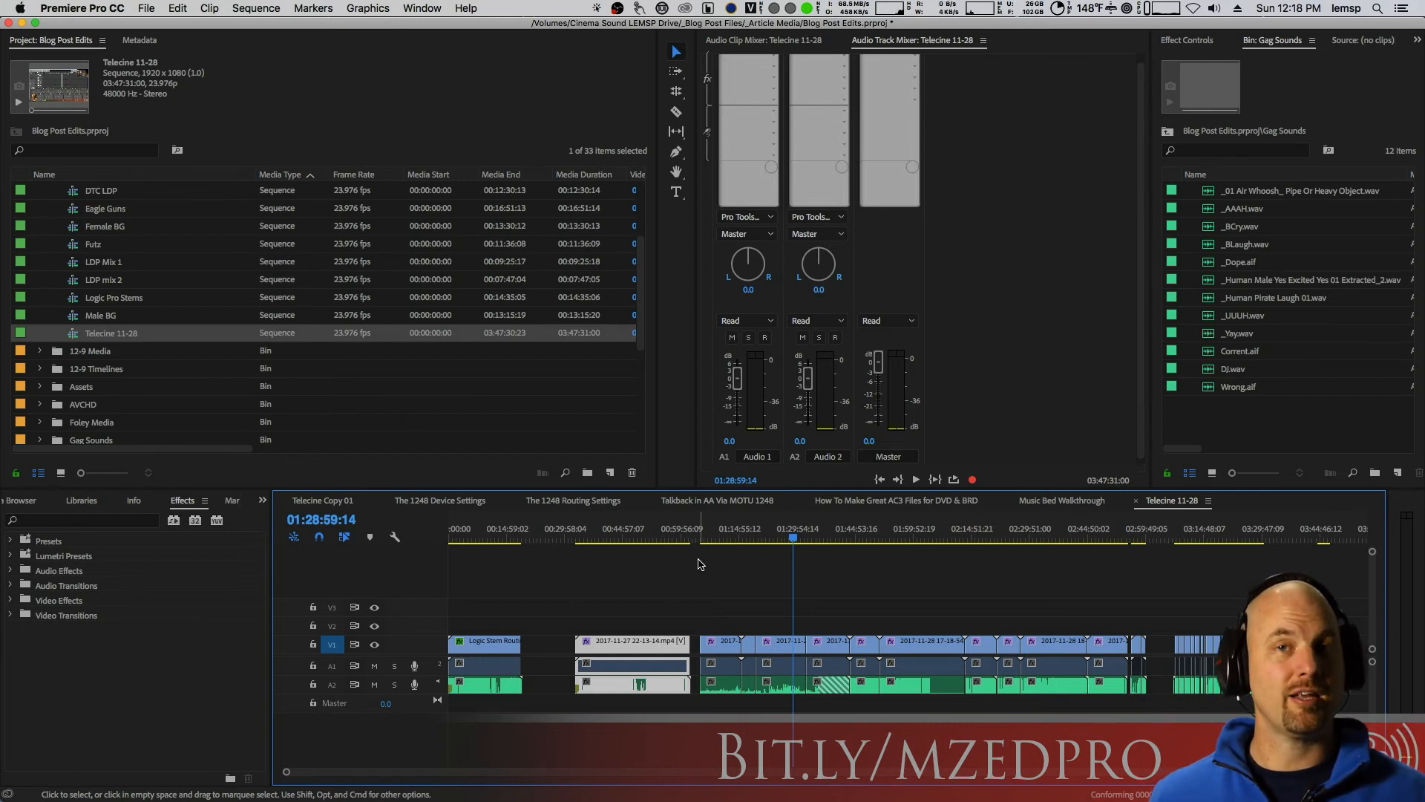
pyautogui.moveTo(700, 563)
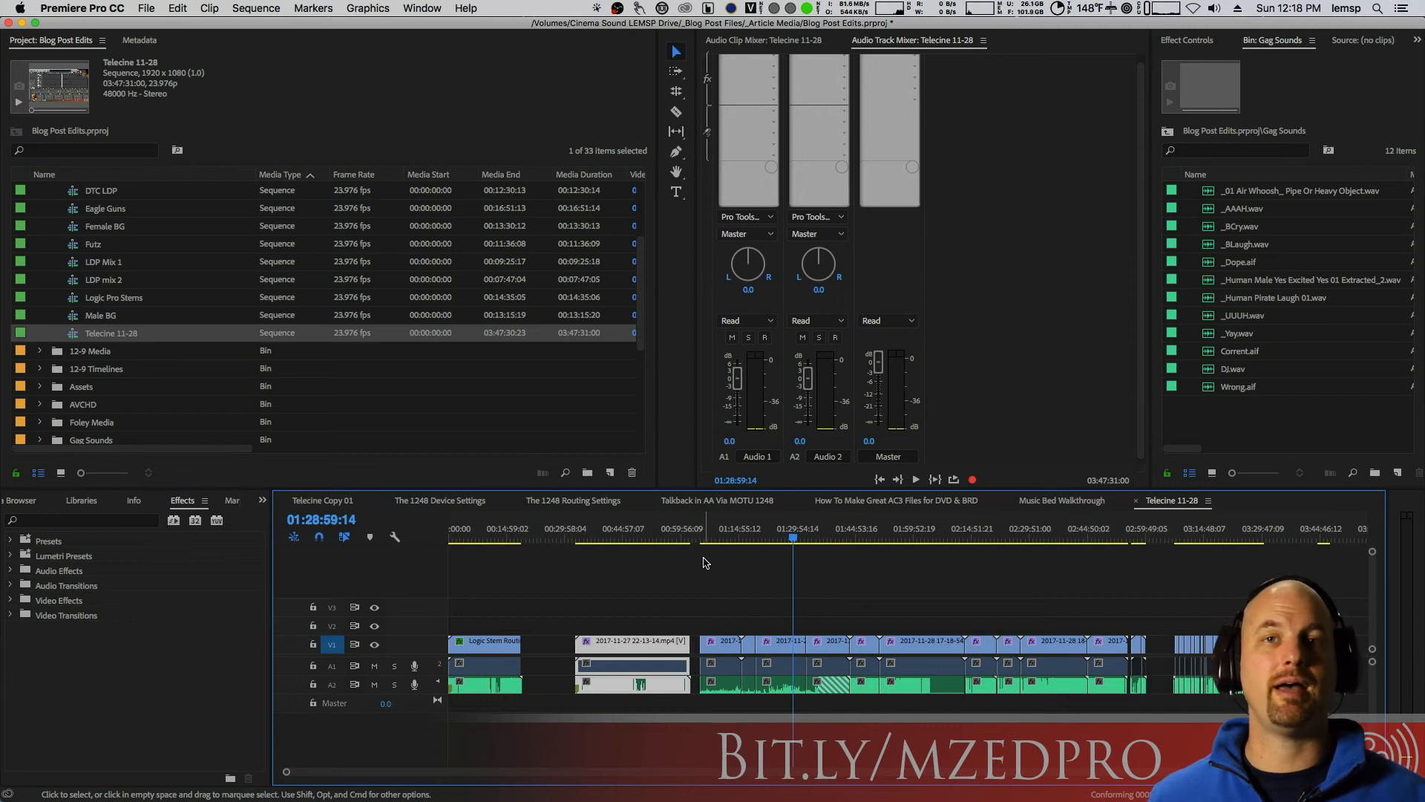